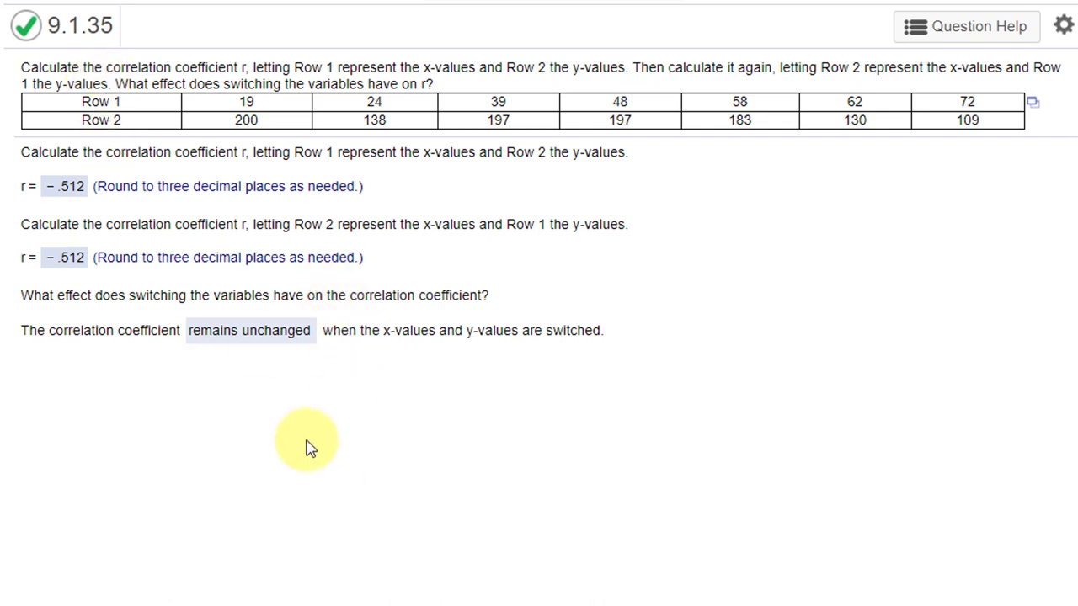
Step: Show the data table's export options: Open in StatCrunch, Copy to Clipboard, Open in Excel
click(1030, 102)
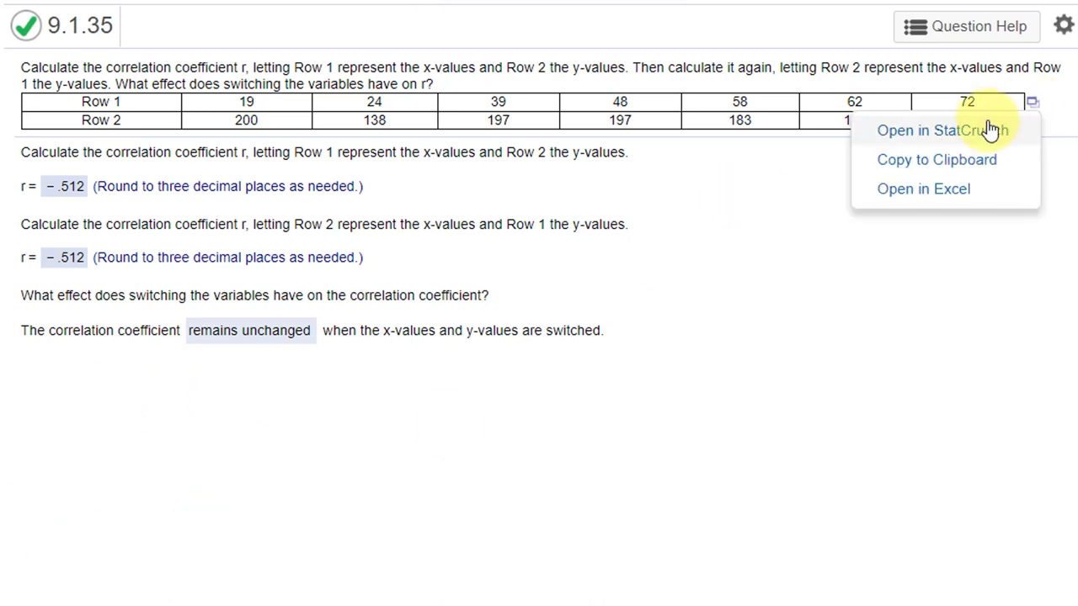
Step: Open the data in StatCrunch and correlate Row 1 with Row 2, giving -0.51235993
click(941, 130)
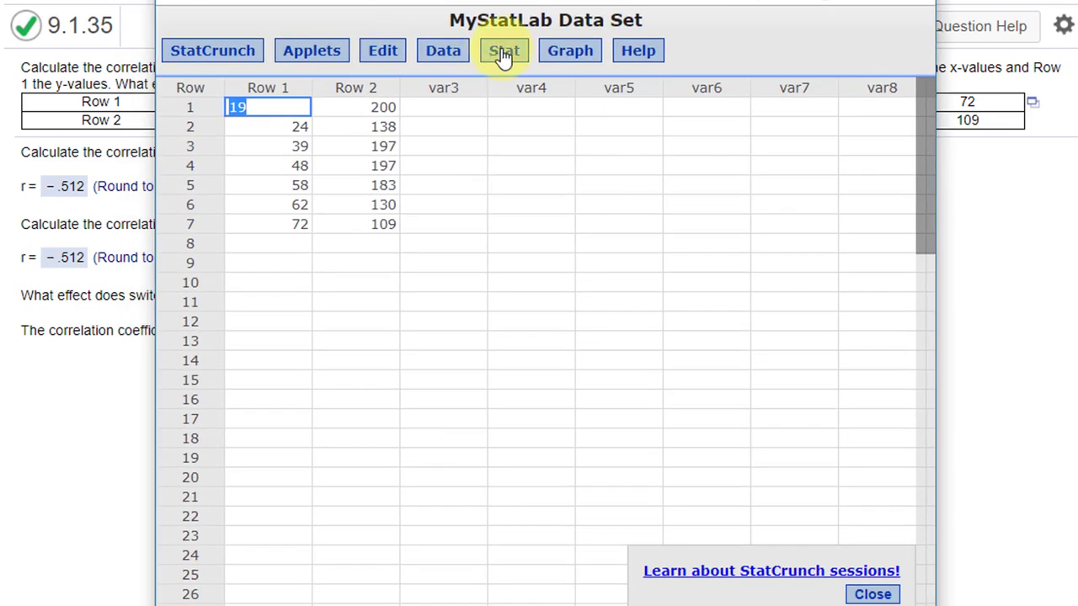
click(504, 50)
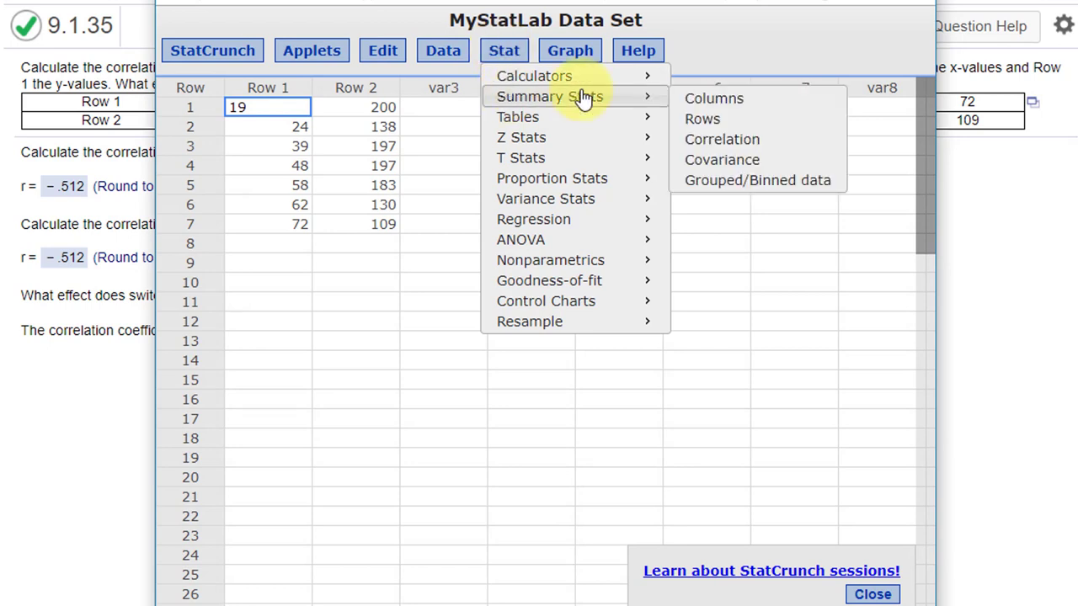
click(721, 139)
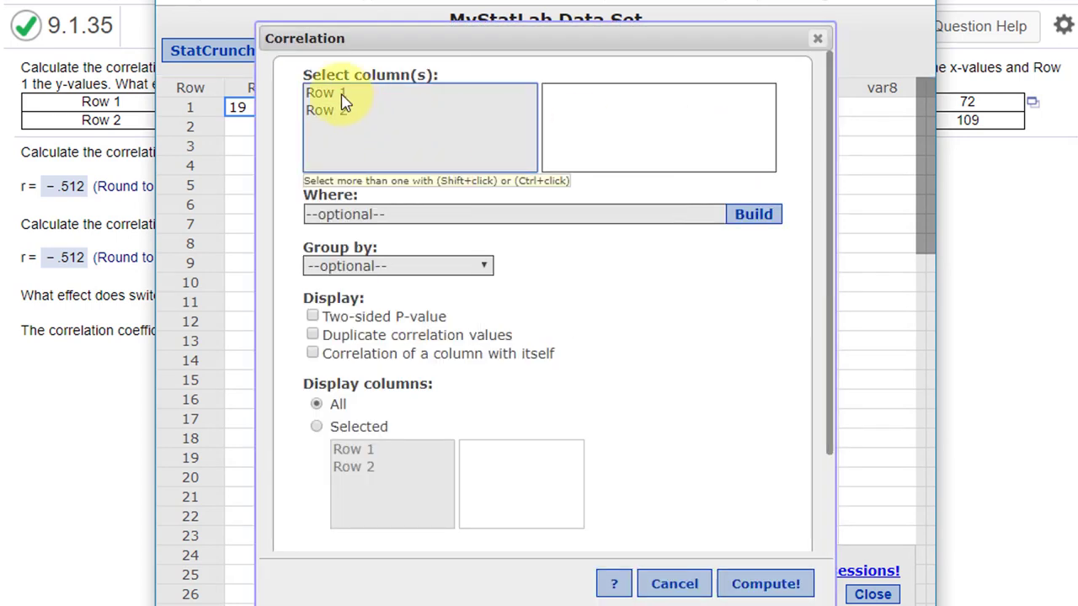
click(329, 110)
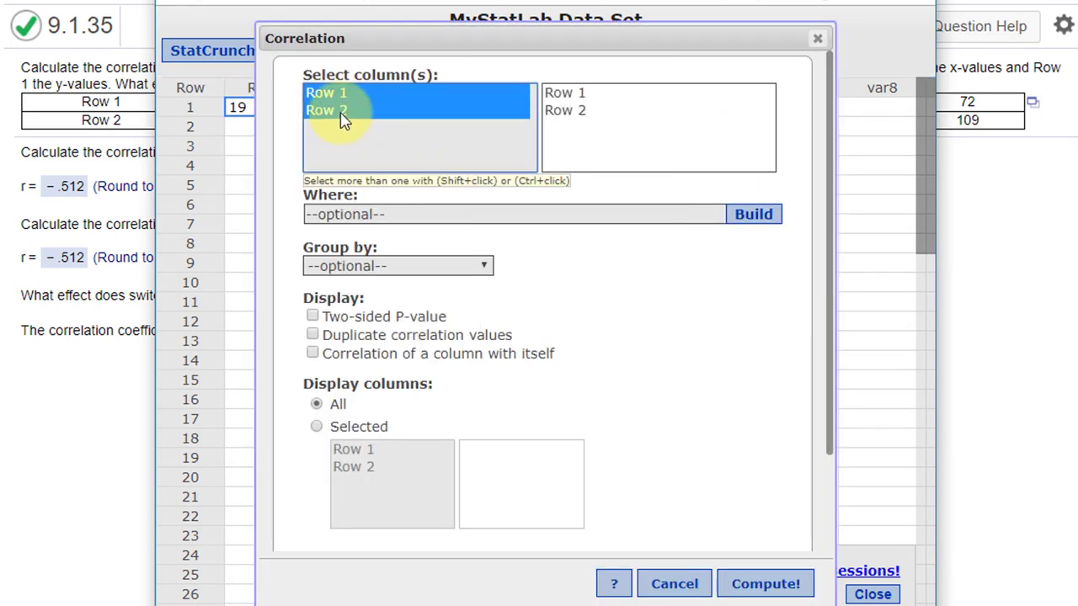
click(763, 584)
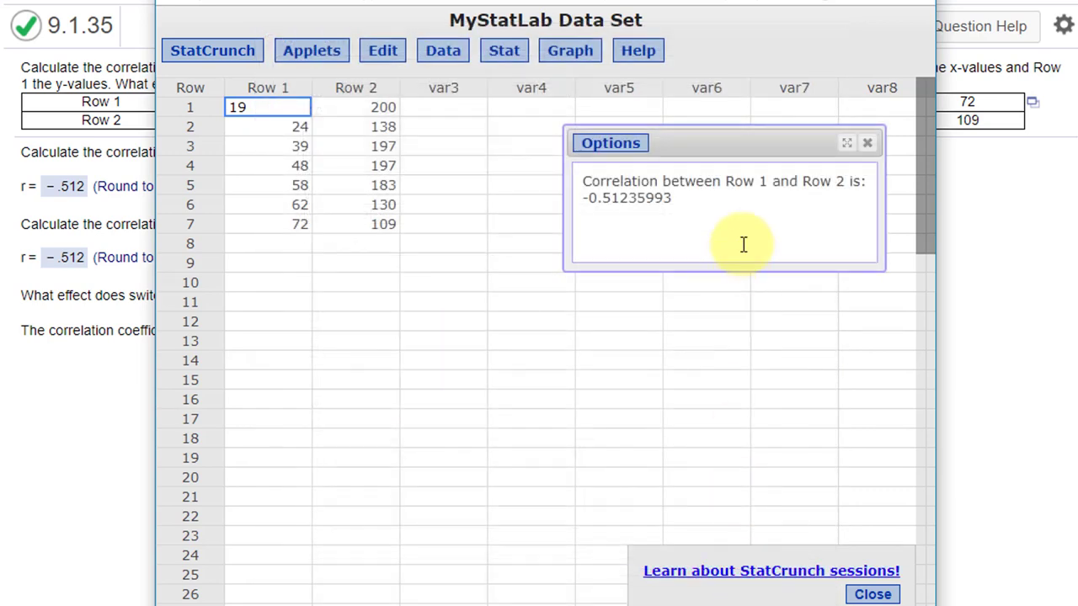
Step: Drag the correlation result window slightly left over the data
drag(610, 142, 508, 145)
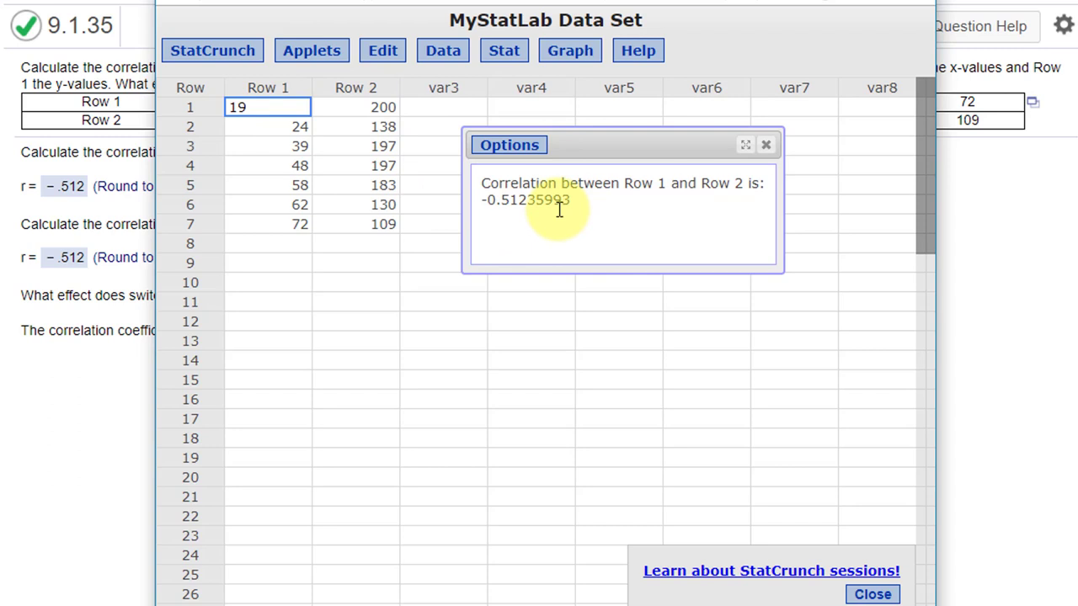
mouse_move(558, 209)
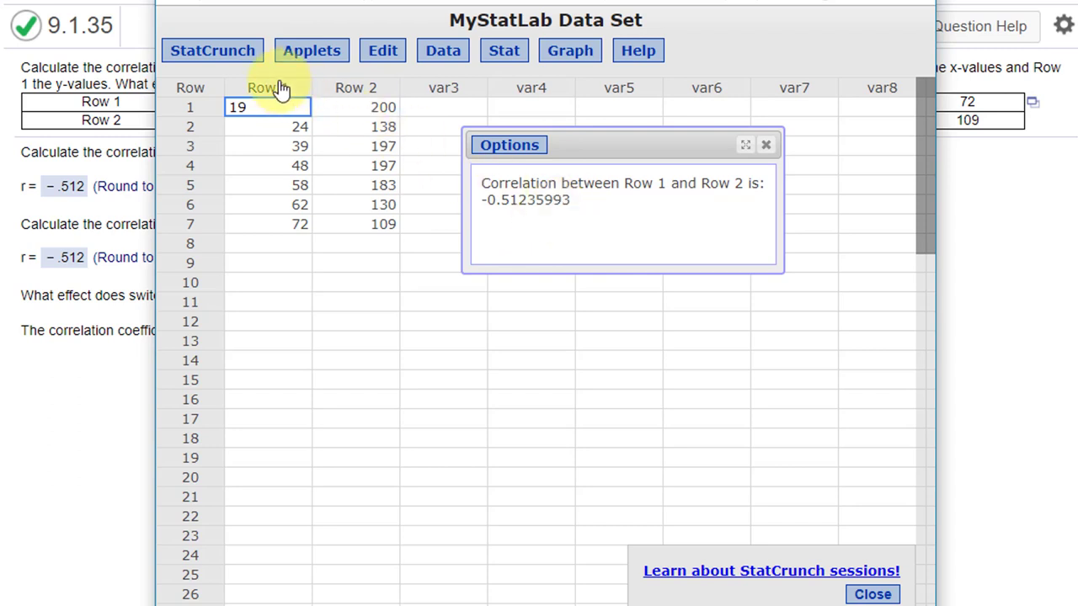
mouse_move(355, 100)
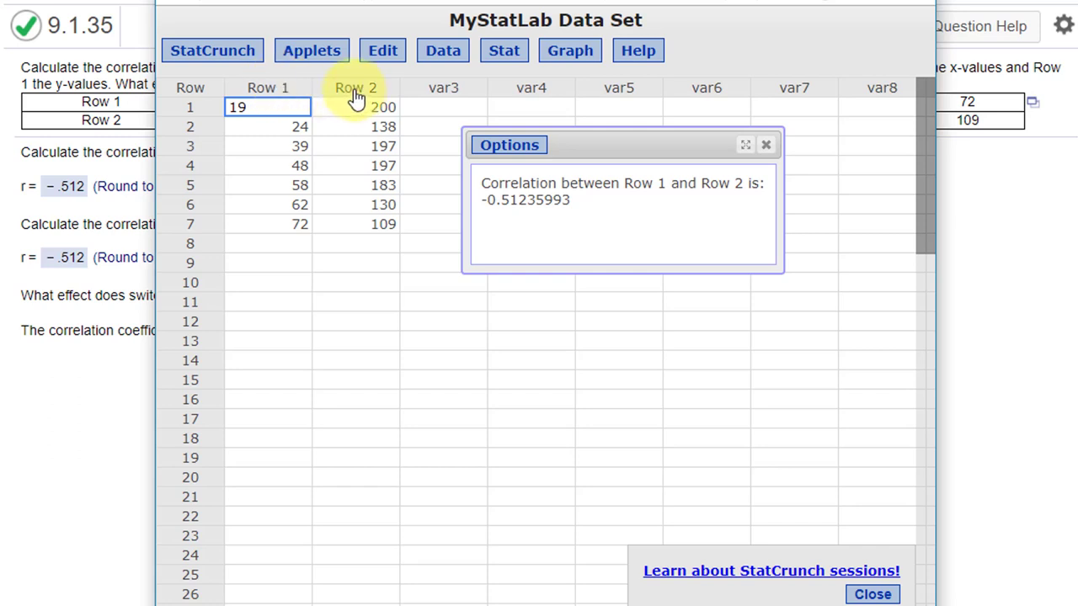
mouse_move(522, 192)
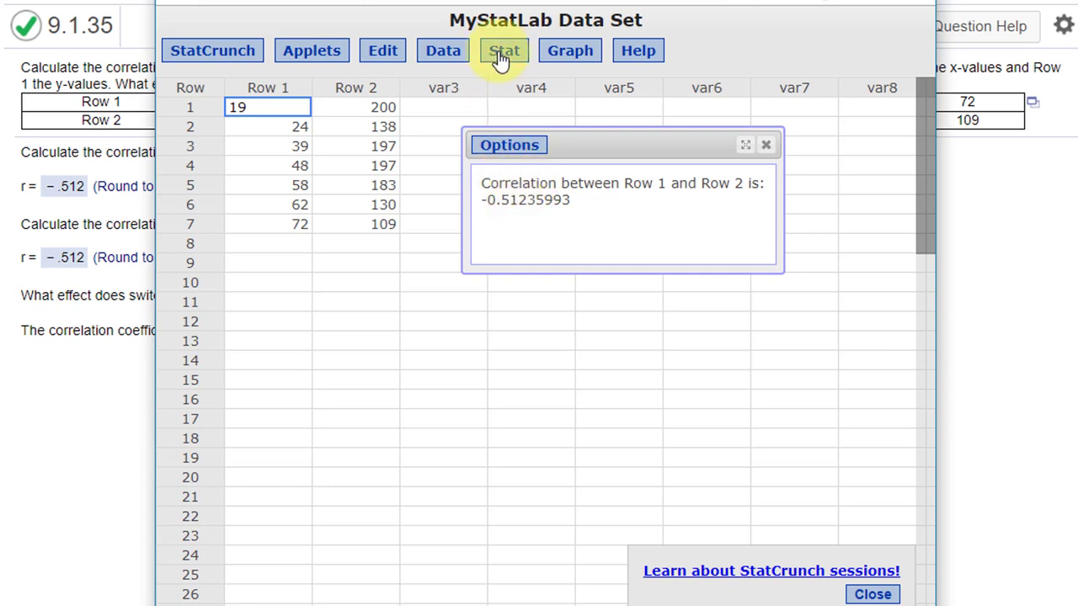
Step: Regress Row 2 on Row 1, giving Row 2 = 210.24826 − 0.98676345 Row 1, R = −0.51235993
click(504, 51)
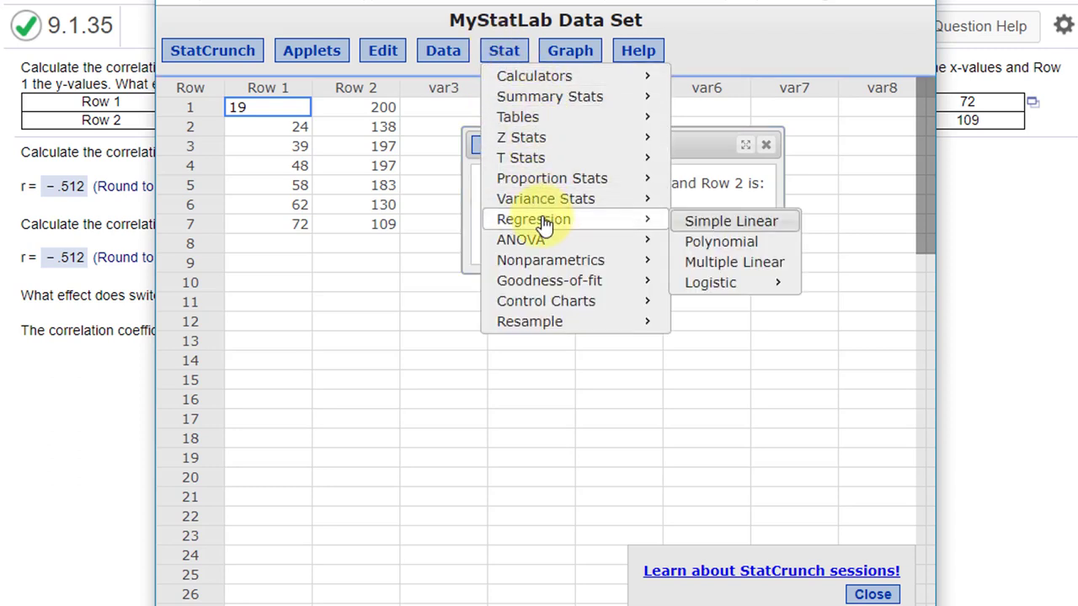
click(730, 220)
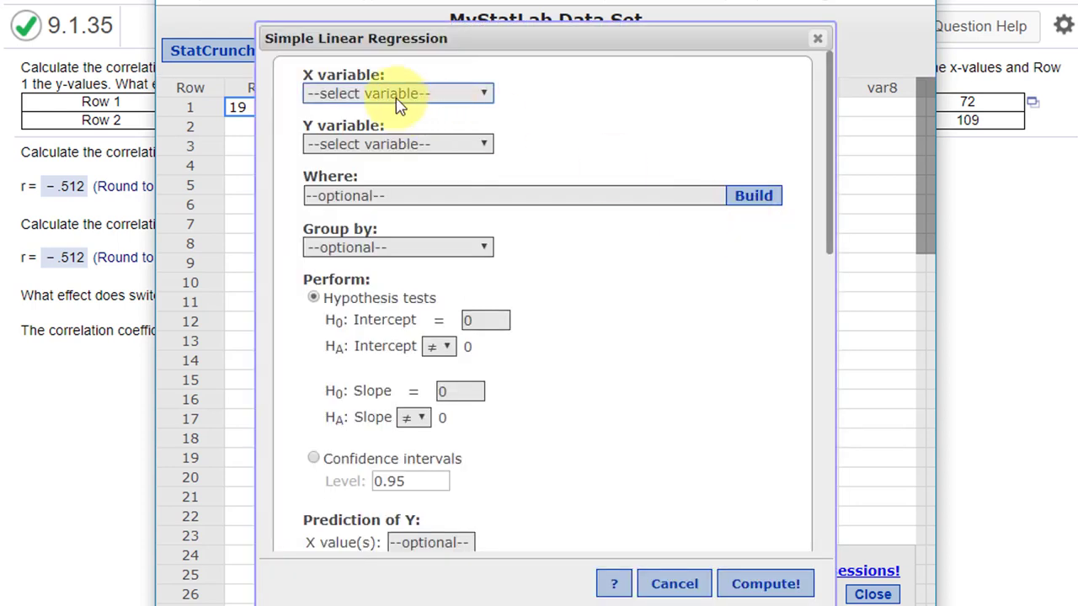
click(398, 92)
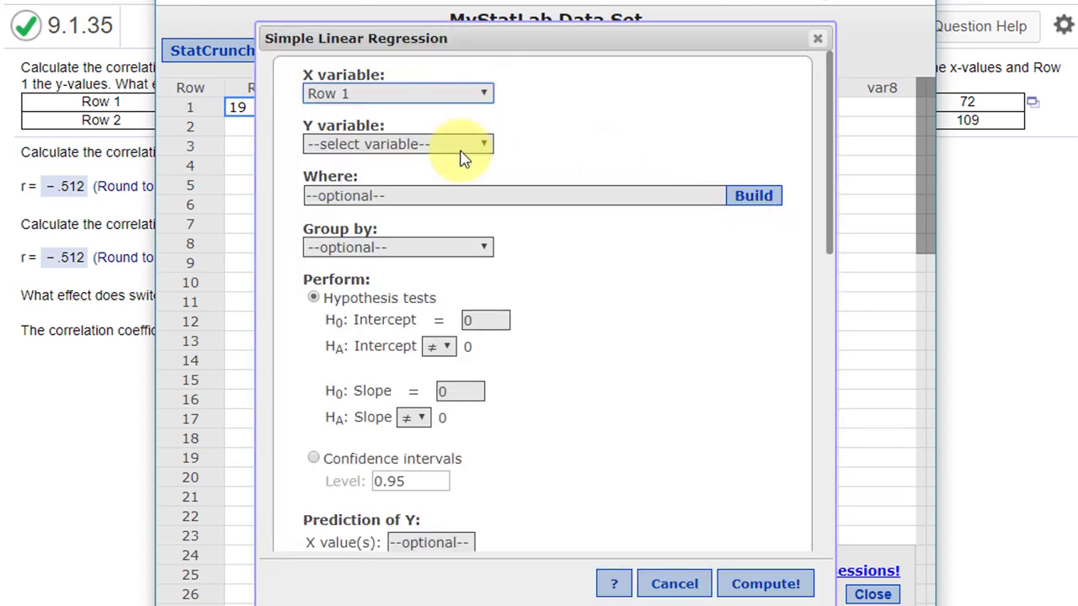
click(397, 143)
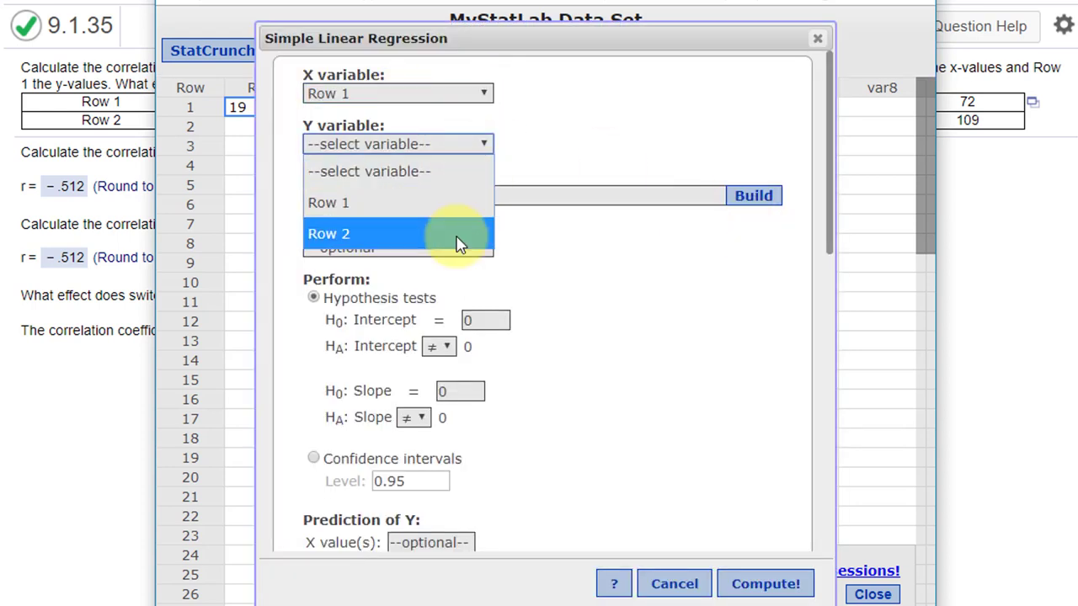
click(328, 234)
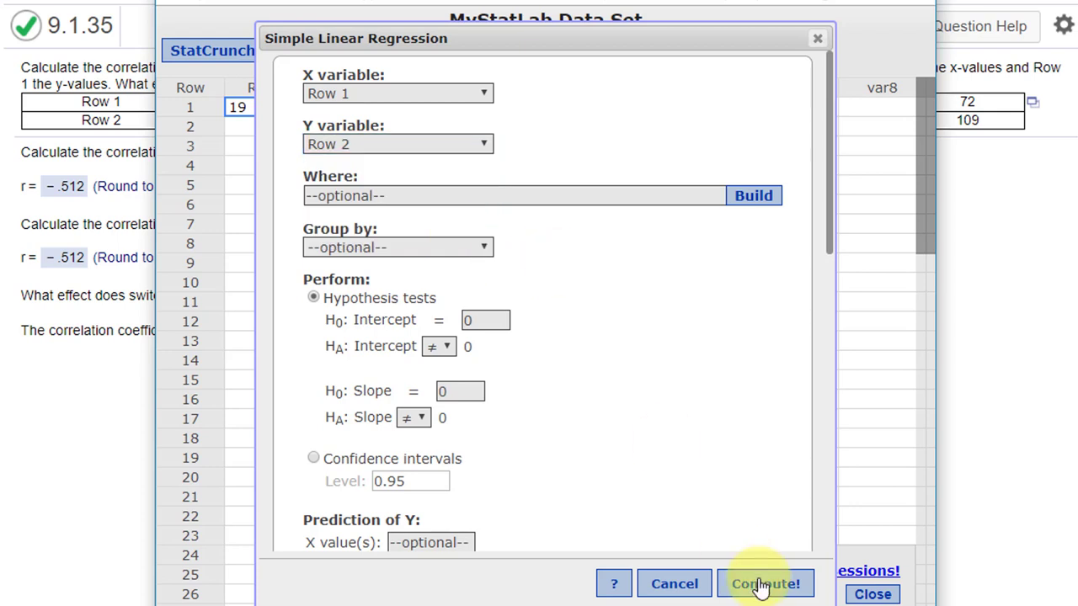
click(764, 584)
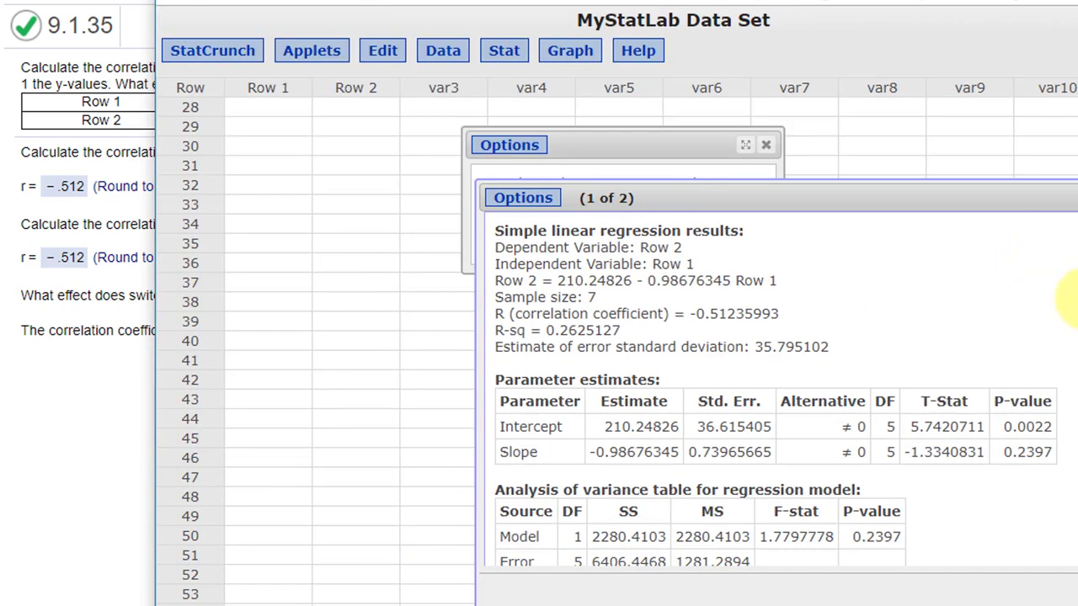
mouse_move(518, 126)
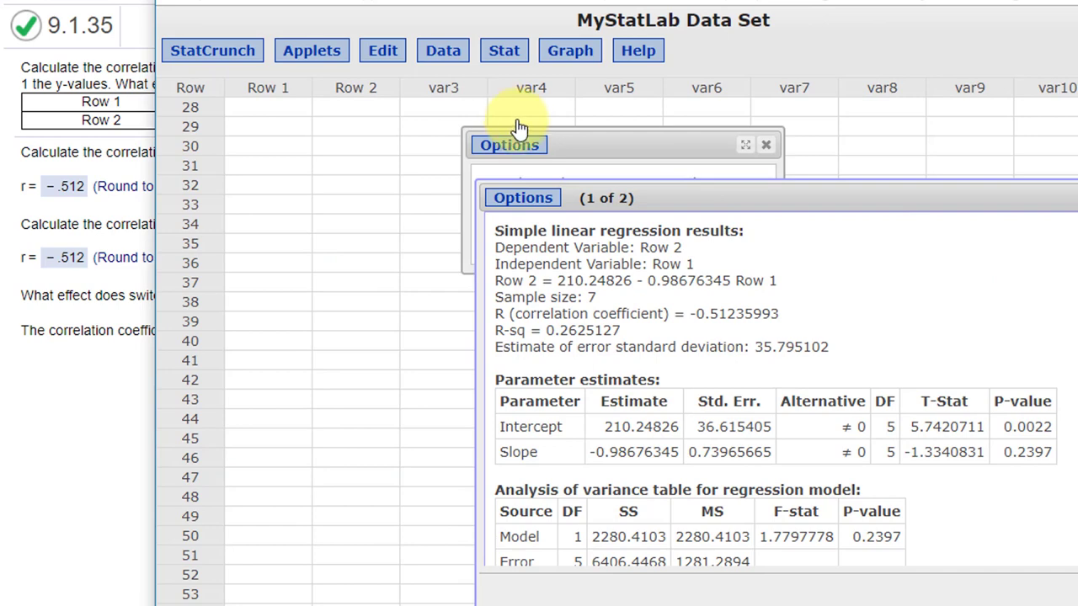
Step: Regress Row 1 on Row 2, giving Row 1 = 89.857617 − 0.26603407 Row 2, R = −0.51235993
click(504, 51)
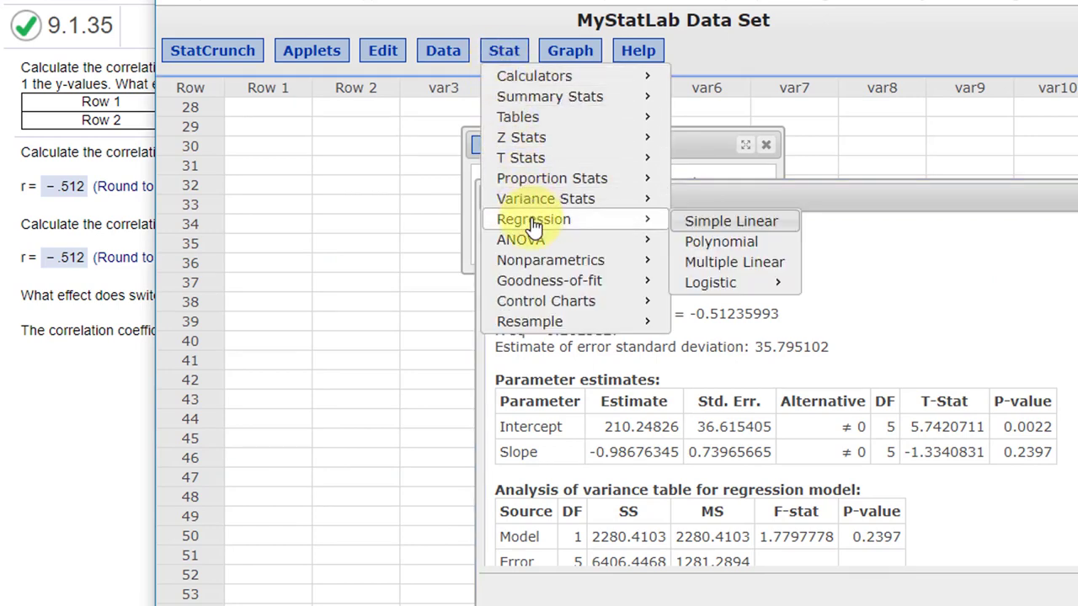
click(729, 221)
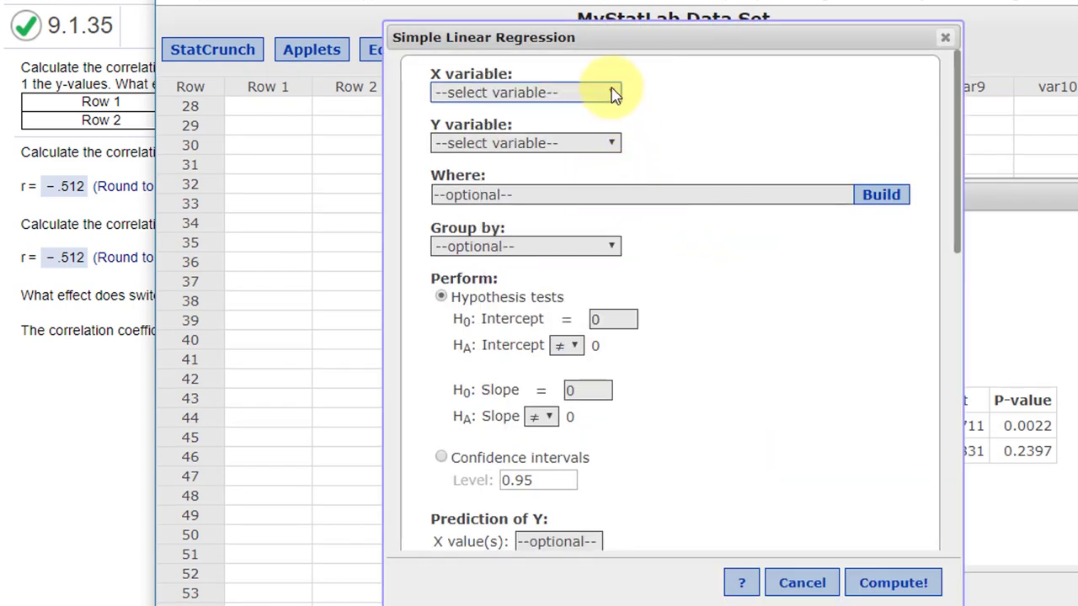
click(526, 93)
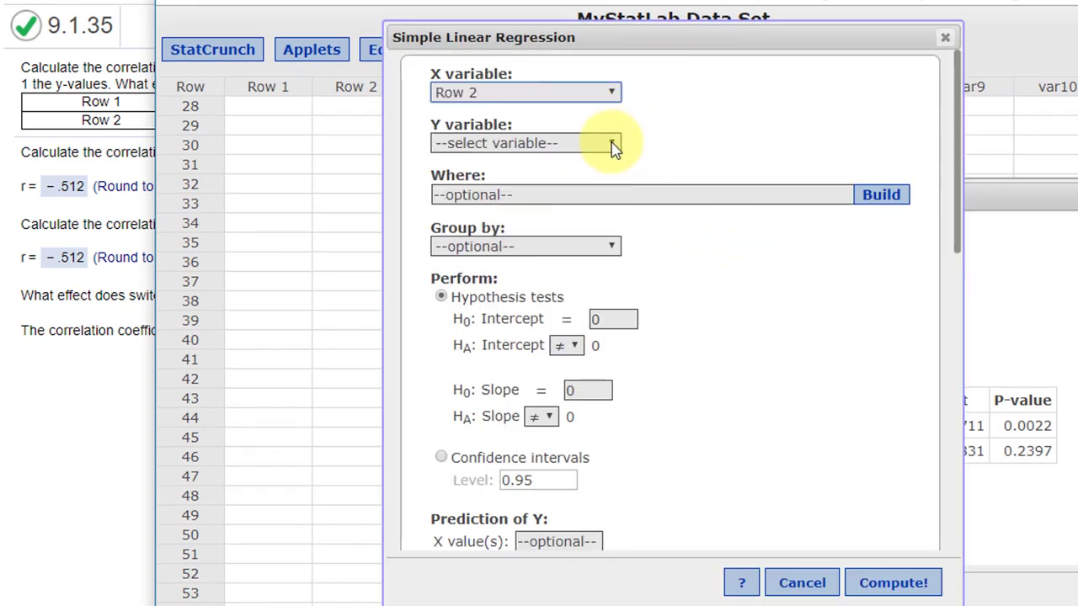
click(526, 142)
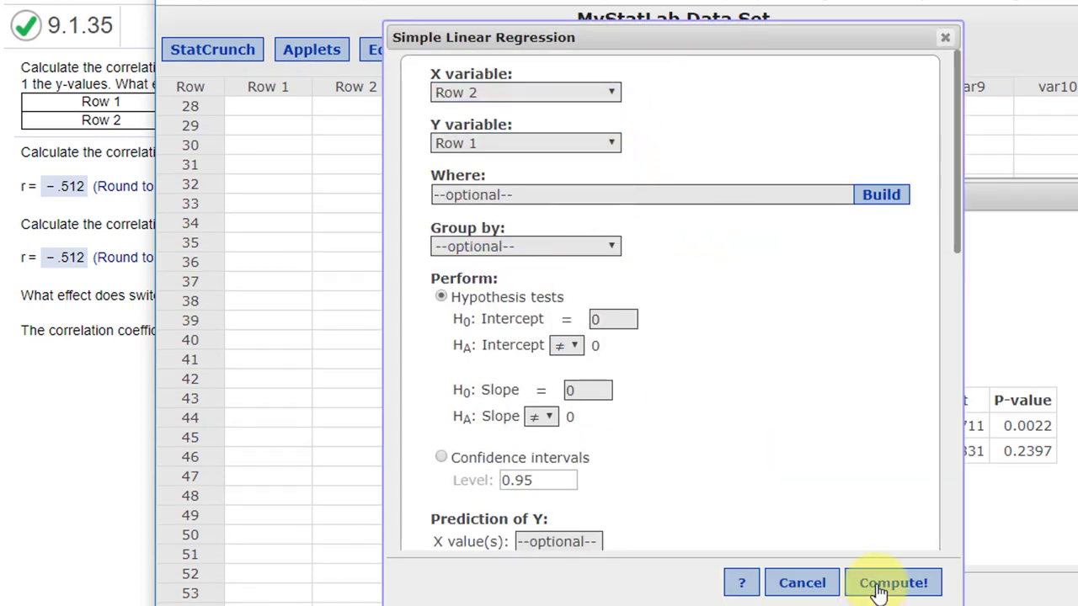
click(893, 583)
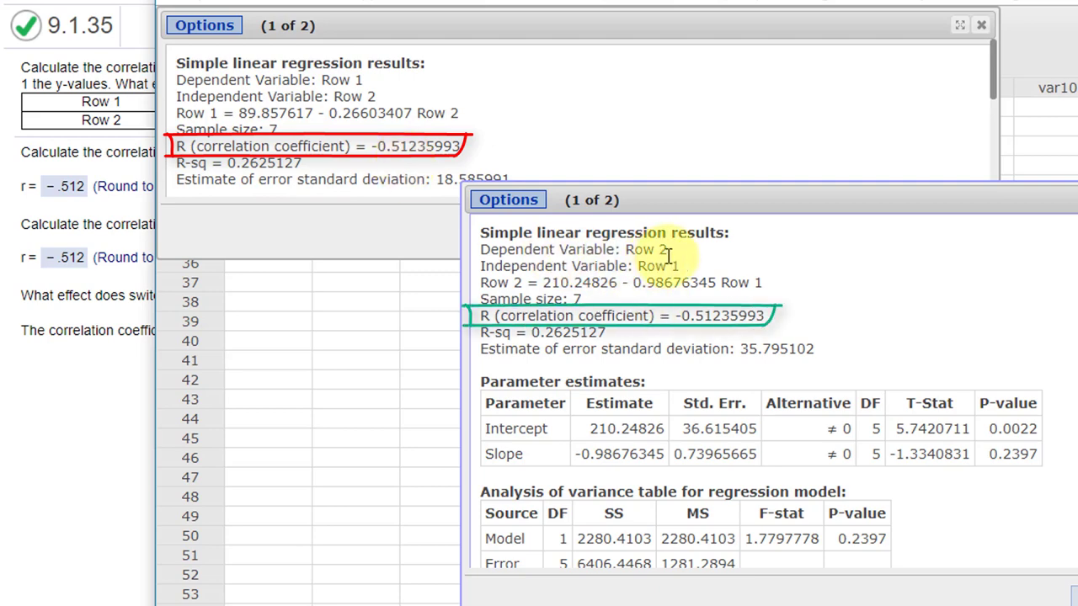
mouse_move(775, 324)
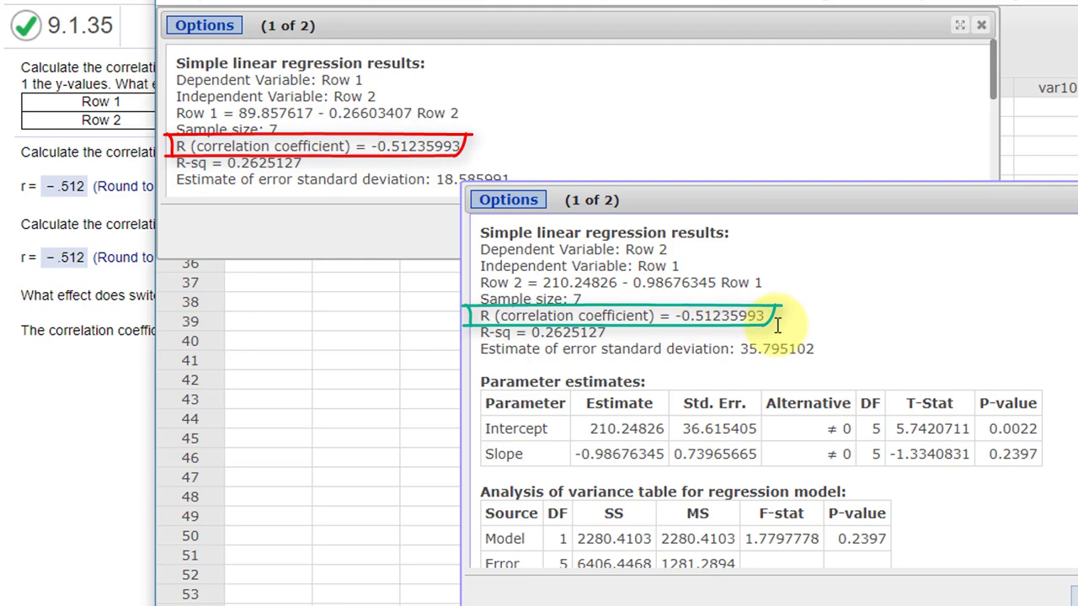